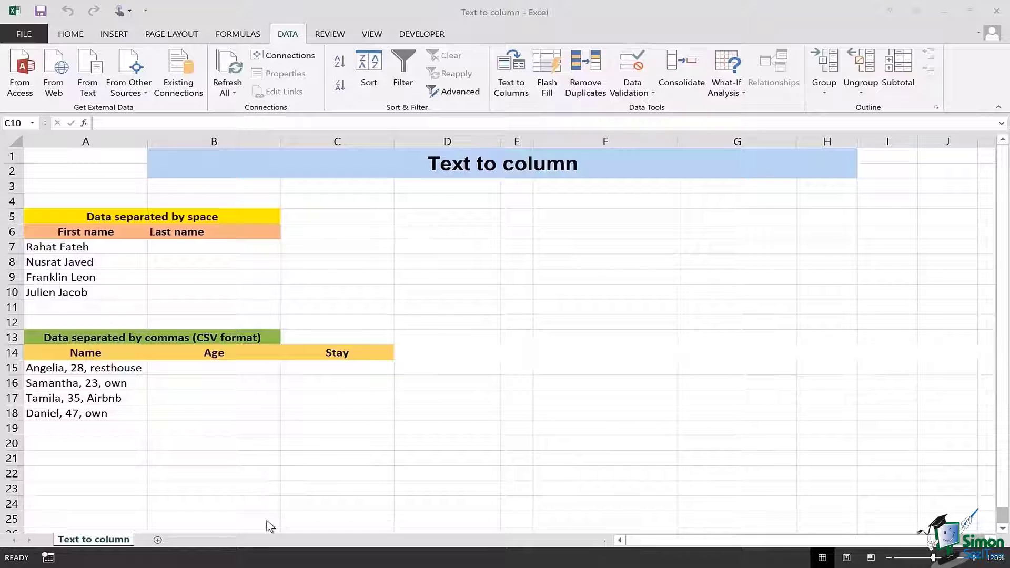
- Select the four full names in A7:A10 as the data to split
{"action": "left_click", "coordinate": [85, 246]}
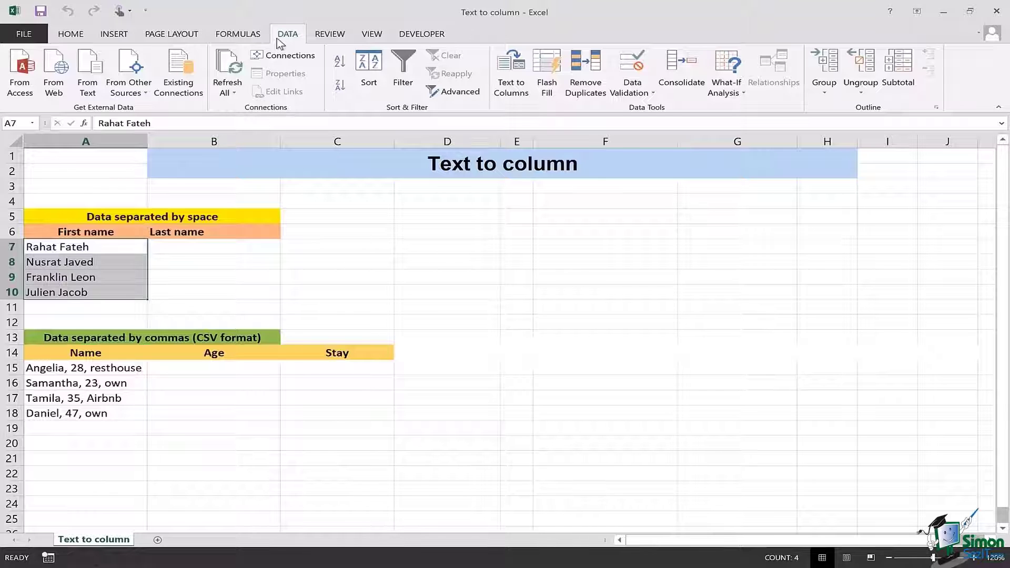
{"action": "mouse_move", "coordinate": [298, 34]}
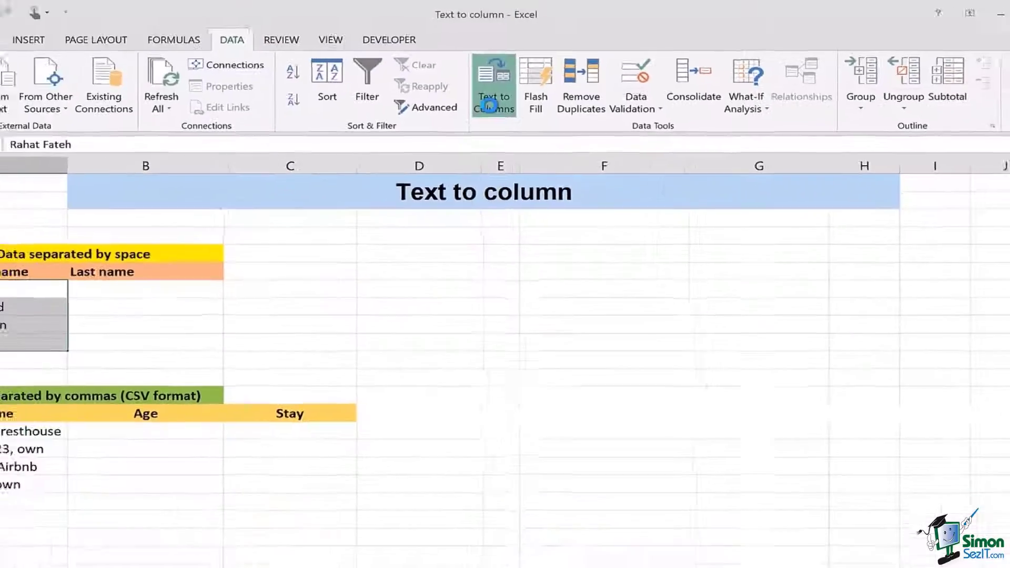
- Start the Convert Text to Columns wizard for the names, data type Delimited
{"action": "left_click", "coordinate": [492, 84]}
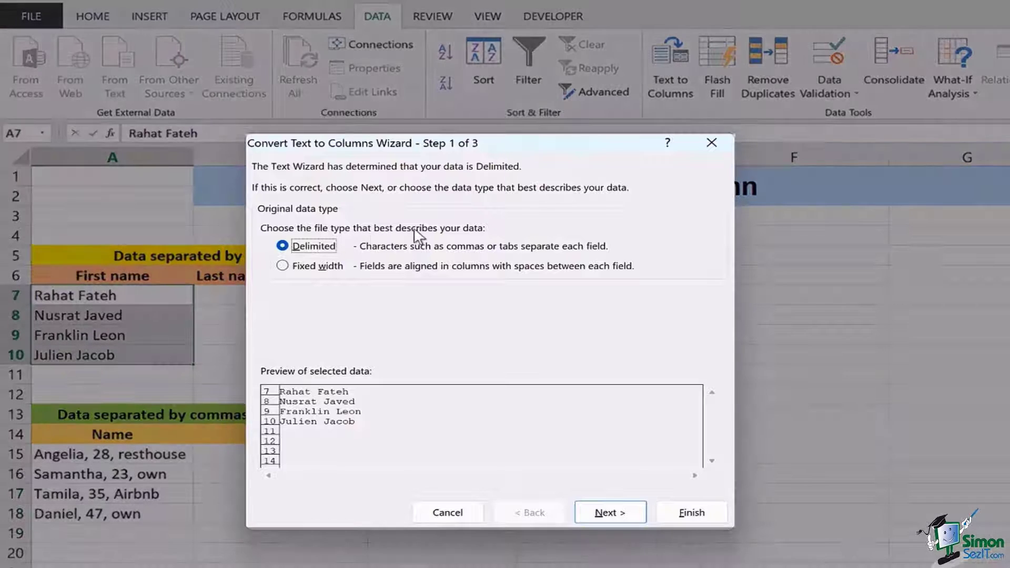
{"action": "mouse_move", "coordinate": [457, 242]}
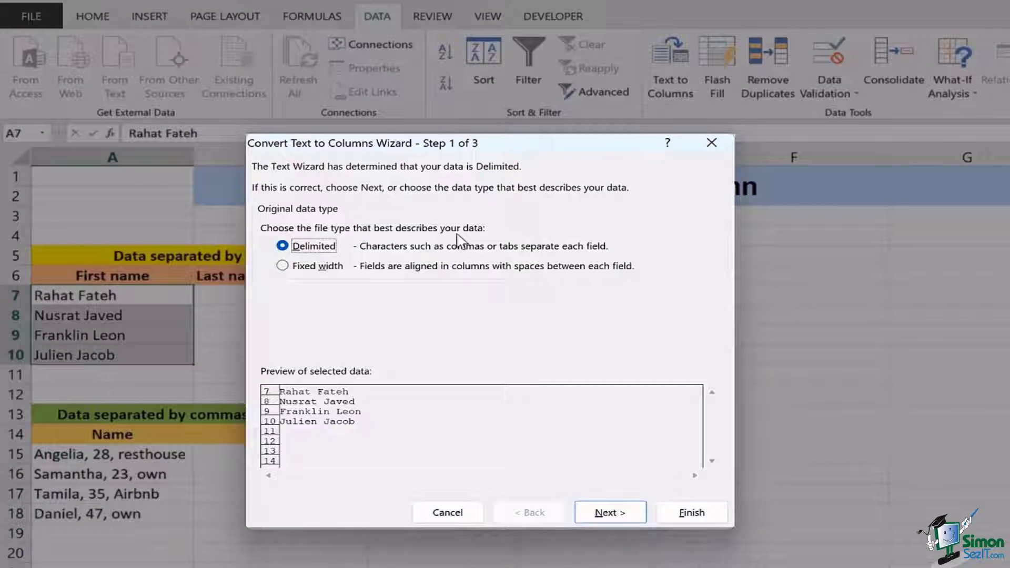
{"action": "mouse_move", "coordinate": [379, 260]}
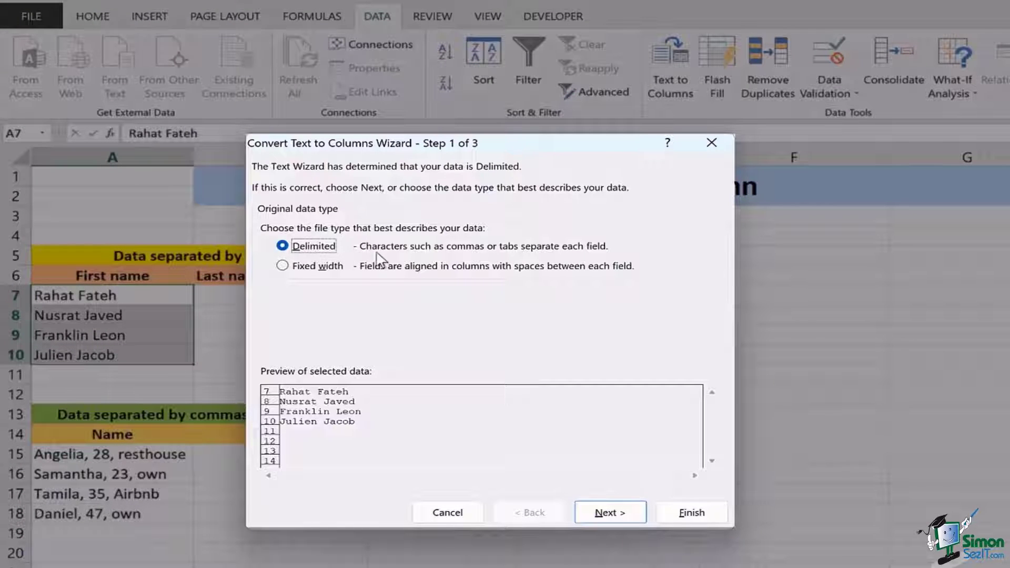
{"action": "mouse_move", "coordinate": [484, 265]}
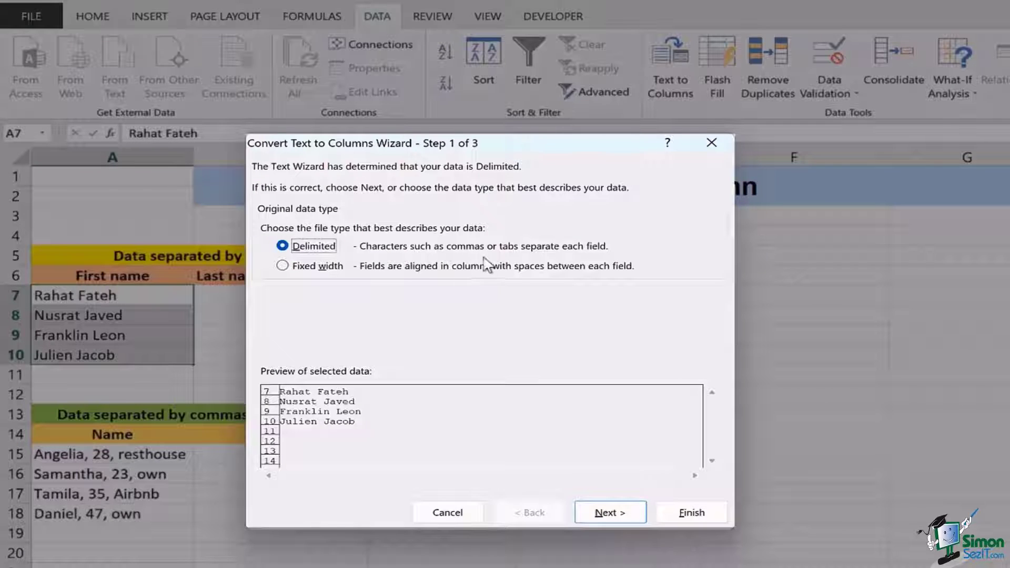
{"action": "mouse_move", "coordinate": [528, 261]}
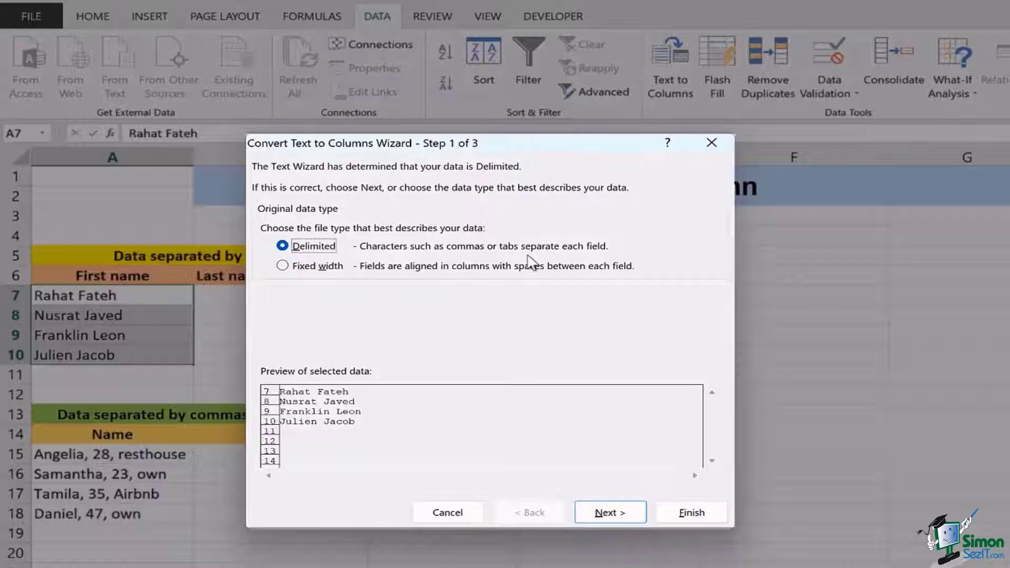
{"action": "mouse_move", "coordinate": [394, 317]}
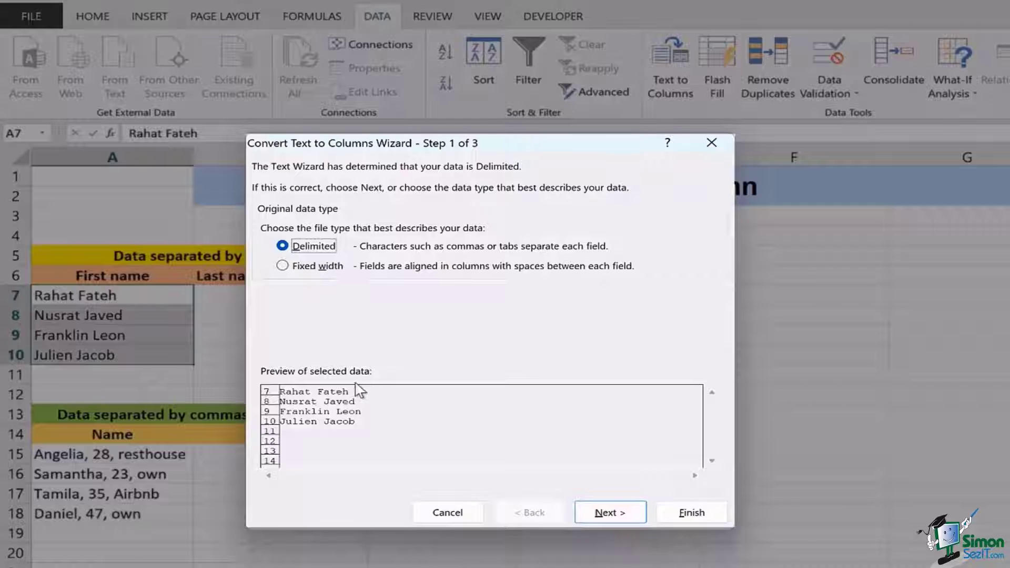
{"action": "mouse_move", "coordinate": [358, 380]}
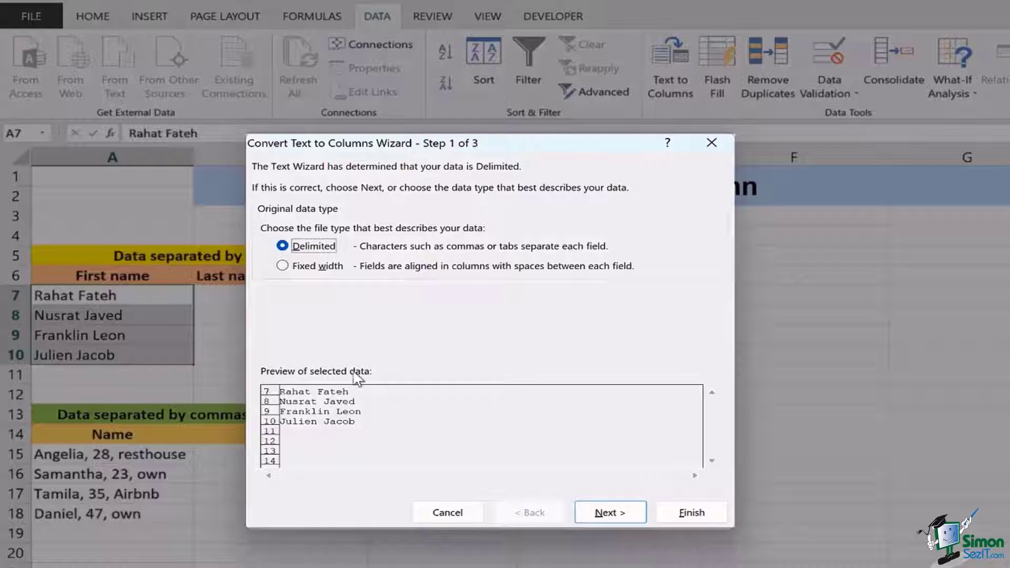
{"action": "mouse_move", "coordinate": [295, 402]}
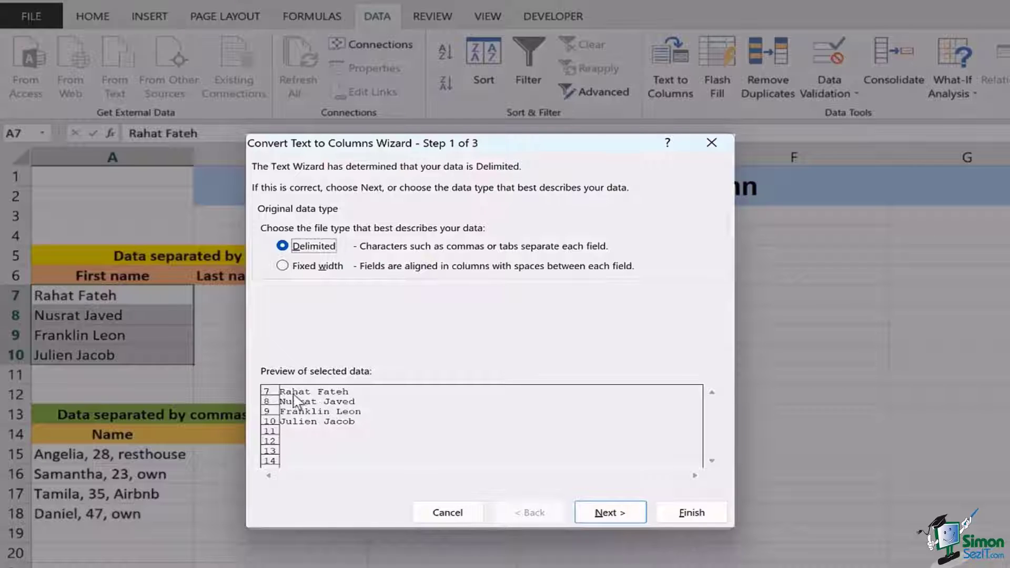
{"action": "mouse_move", "coordinate": [283, 404]}
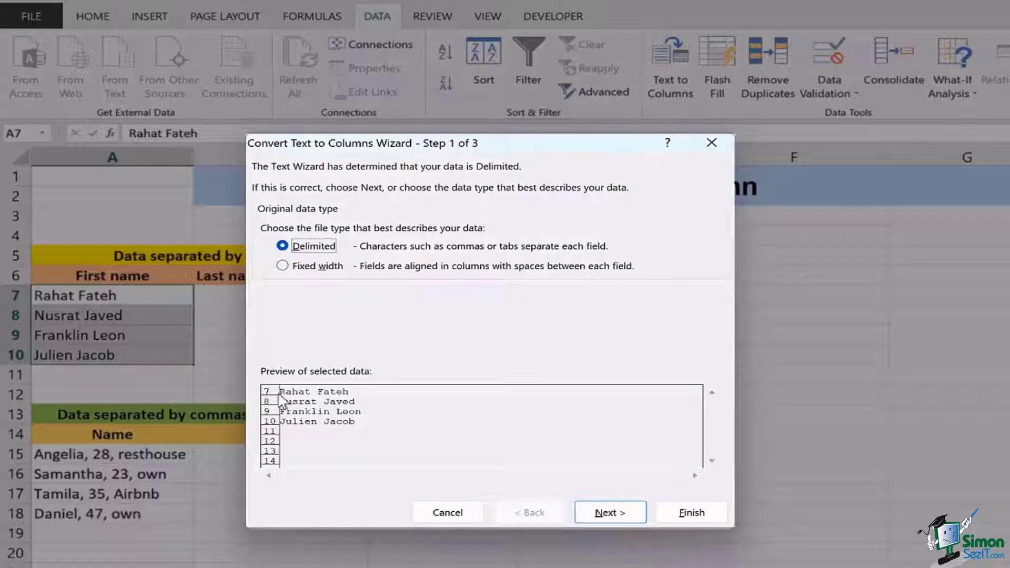
{"action": "mouse_move", "coordinate": [340, 400]}
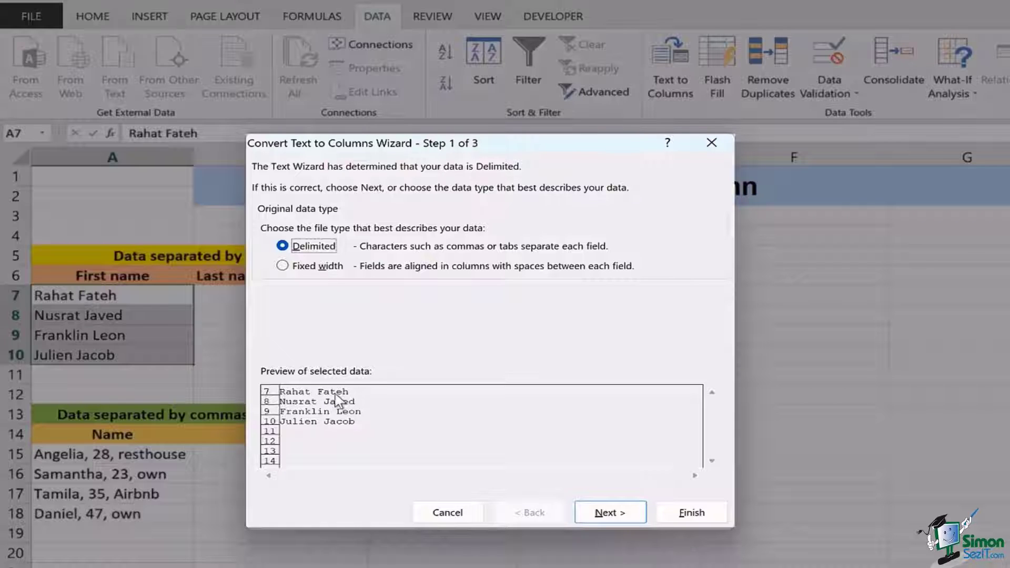
{"action": "mouse_move", "coordinate": [535, 437]}
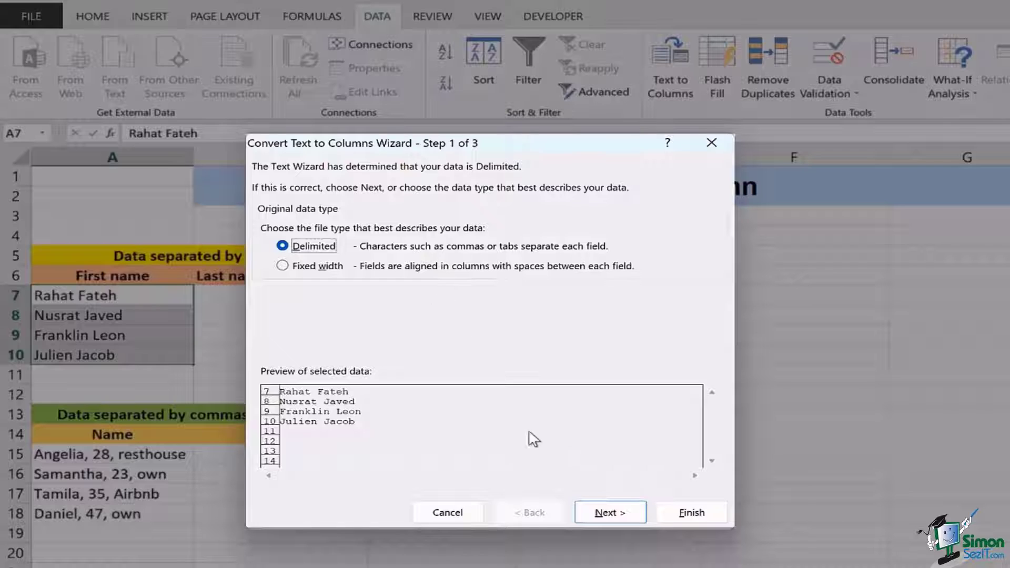
- Choose Space as the delimiter so first and last names preview in separate columns
{"action": "left_click", "coordinate": [609, 512]}
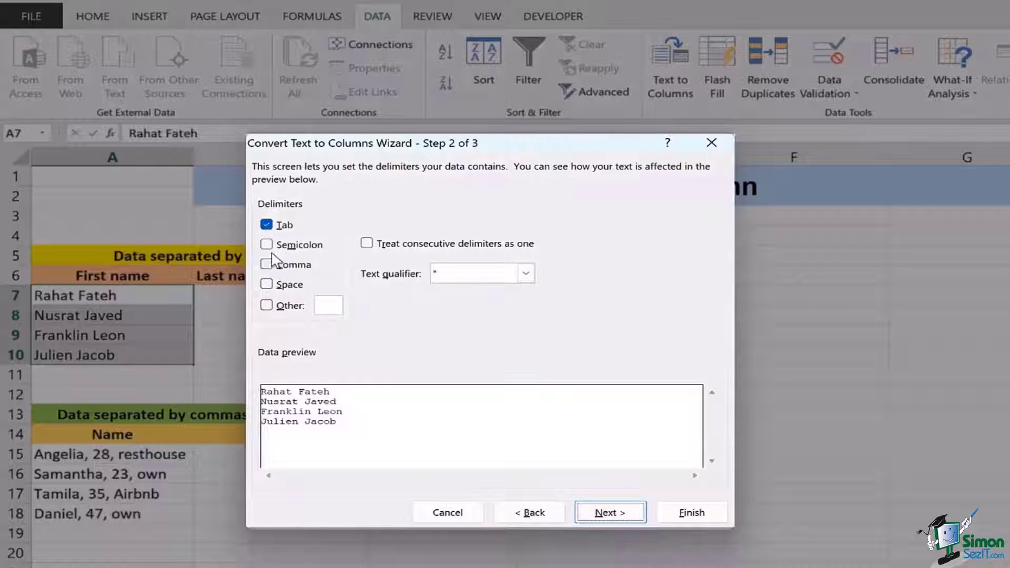
{"action": "left_click", "coordinate": [267, 284]}
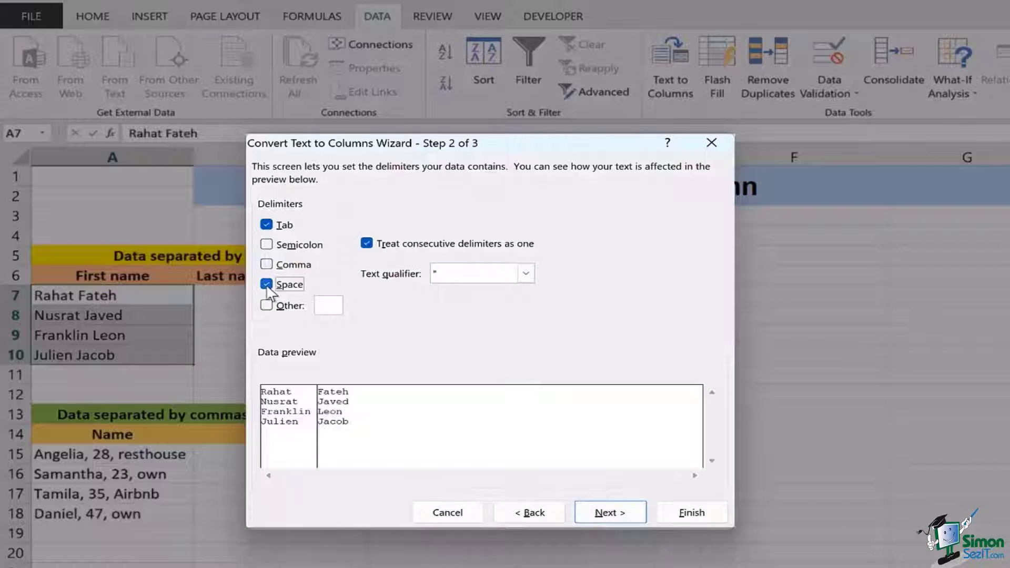
{"action": "mouse_move", "coordinate": [303, 400]}
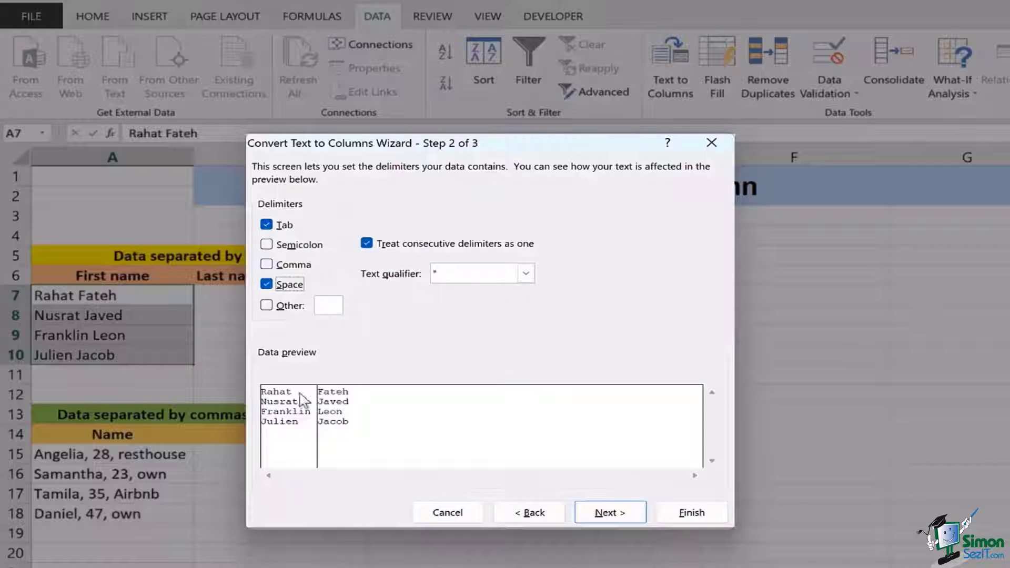
{"action": "mouse_move", "coordinate": [312, 488]}
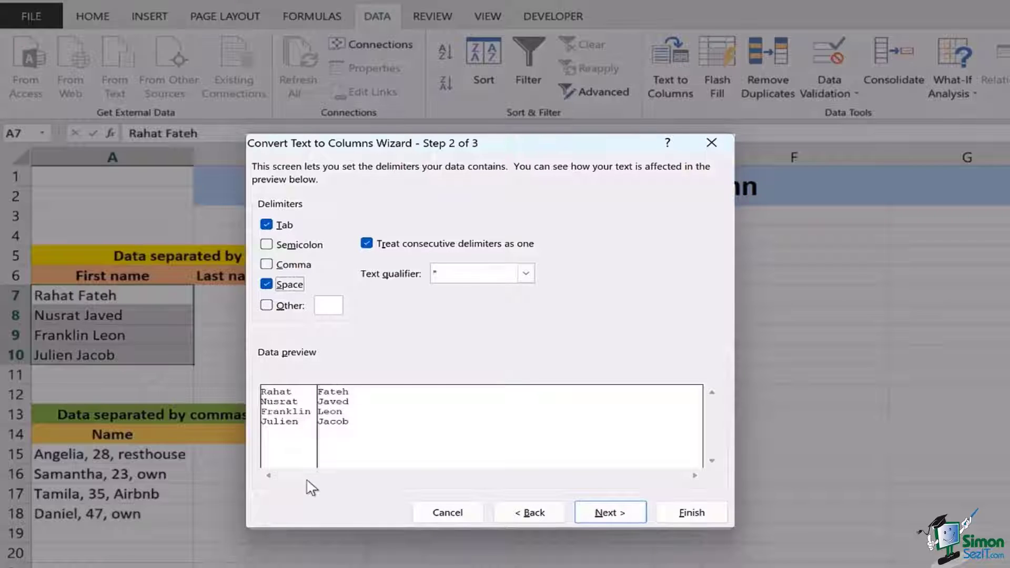
{"action": "mouse_move", "coordinate": [411, 395]}
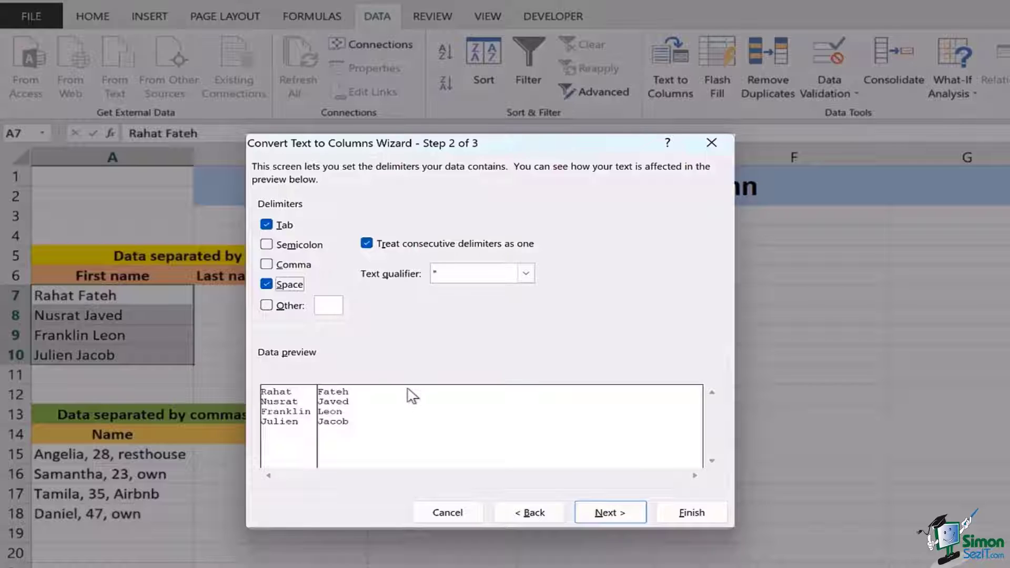
{"action": "mouse_move", "coordinate": [345, 445]}
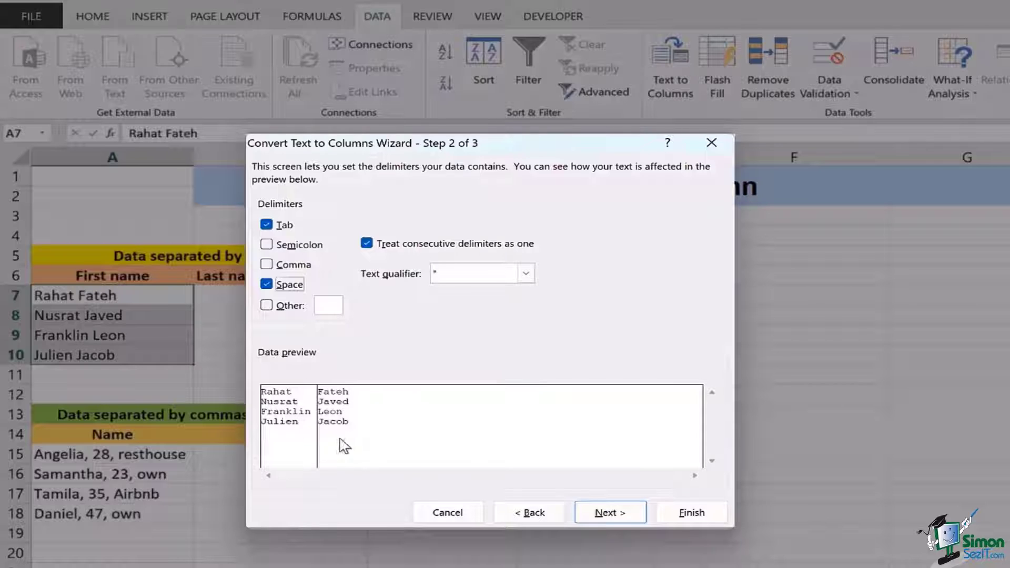
{"action": "mouse_move", "coordinate": [325, 385]}
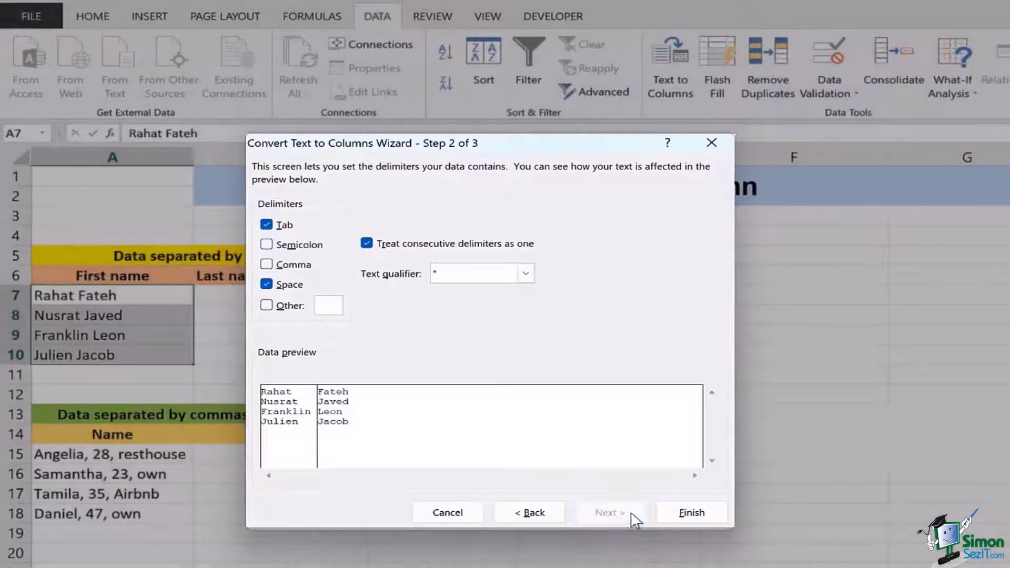
- Finish the wizard so last names land in B7:B10, and check B7
{"action": "left_click", "coordinate": [609, 512]}
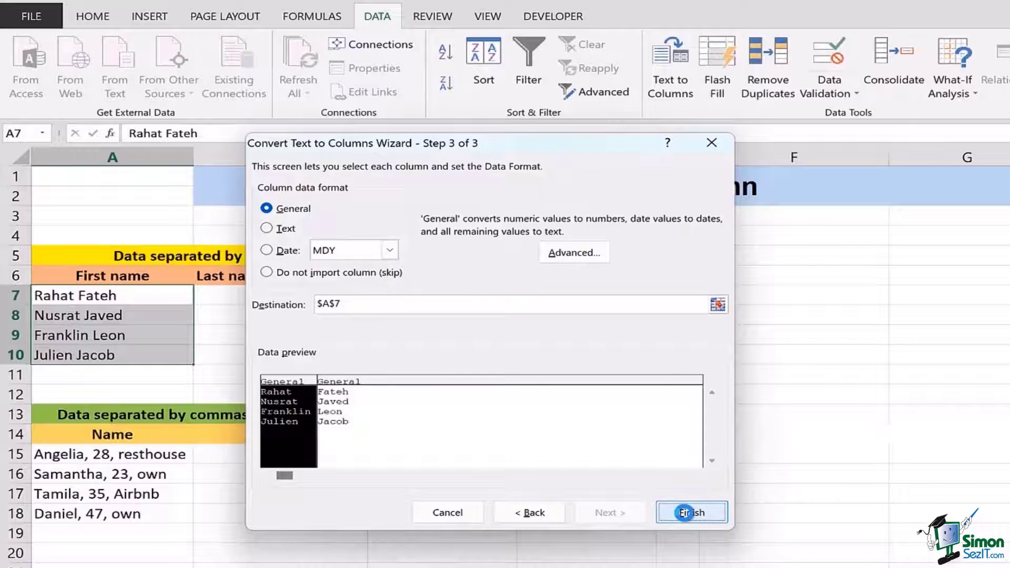
{"action": "left_click", "coordinate": [690, 513]}
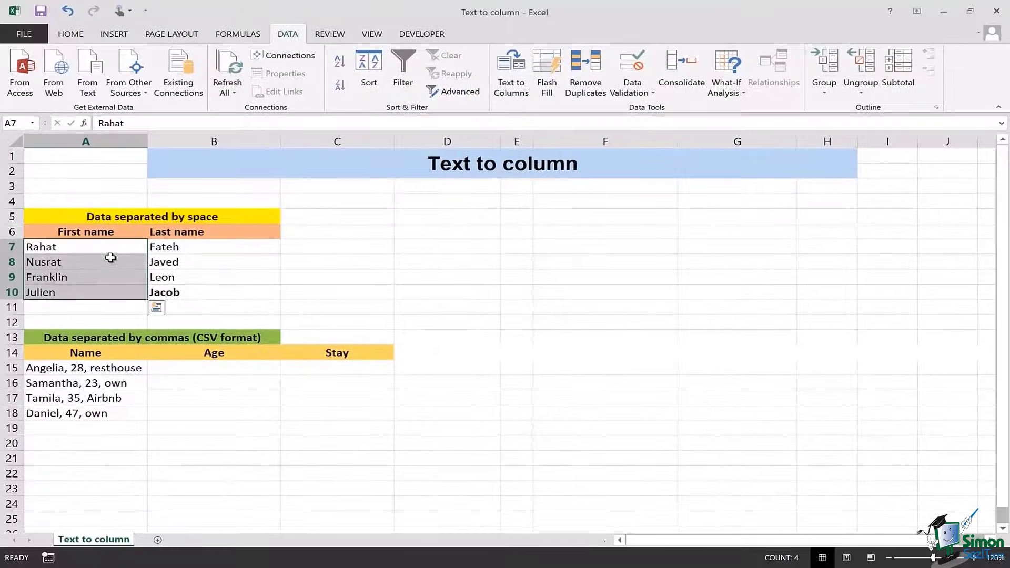
{"action": "left_click", "coordinate": [215, 246]}
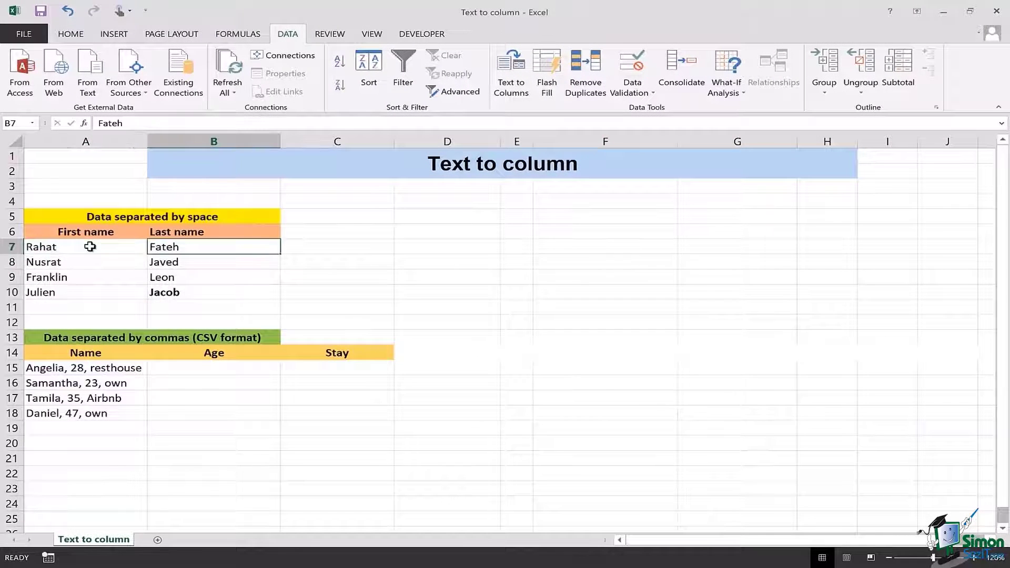
{"action": "mouse_move", "coordinate": [141, 397]}
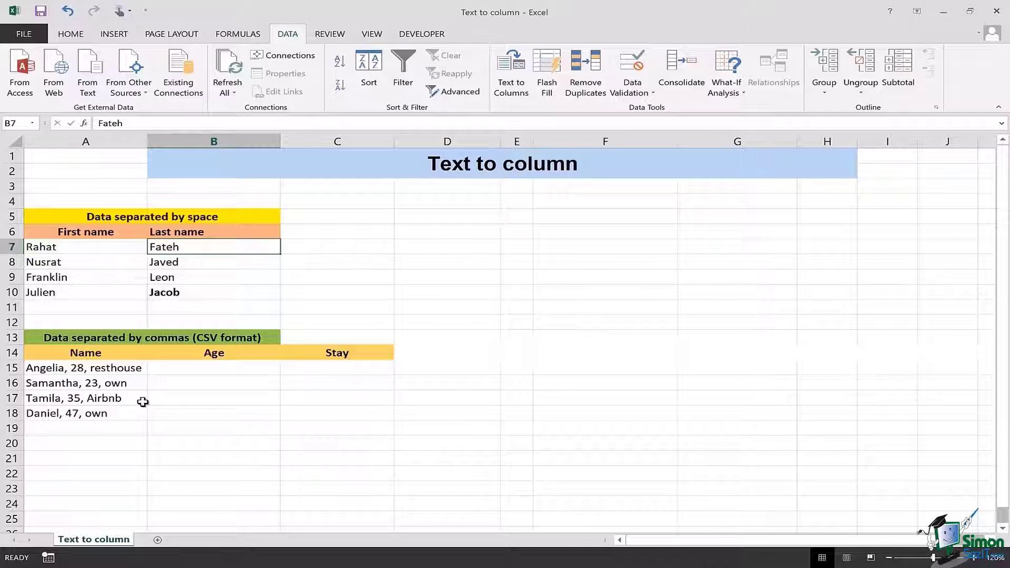
{"action": "mouse_move", "coordinate": [93, 368]}
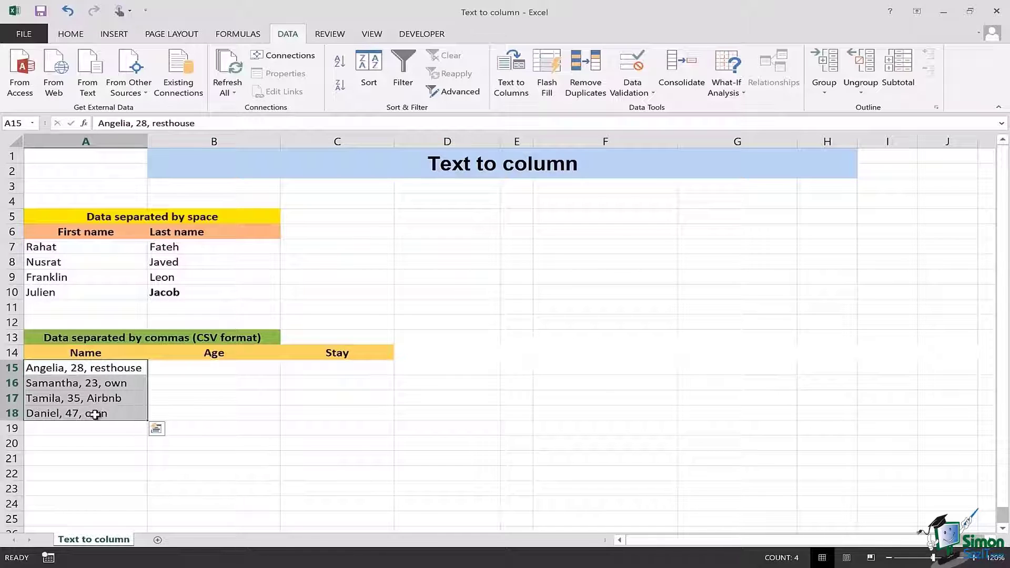
{"action": "mouse_move", "coordinate": [96, 412]}
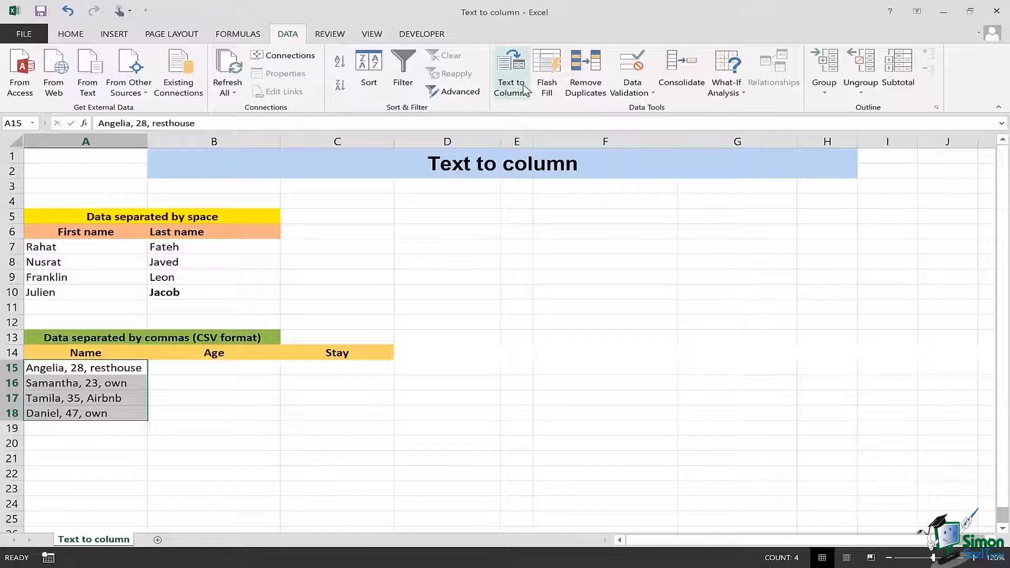
- Try Space, Semicolon and Comma delimiters on the comma data, ending with Semicolon and Space checked
{"action": "left_click", "coordinate": [512, 70]}
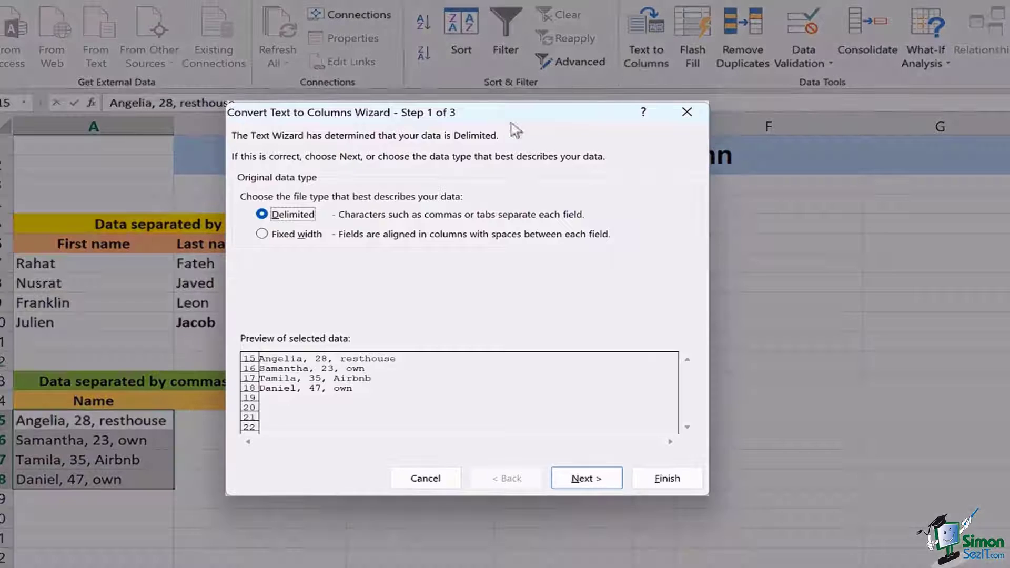
{"action": "left_click", "coordinate": [586, 478]}
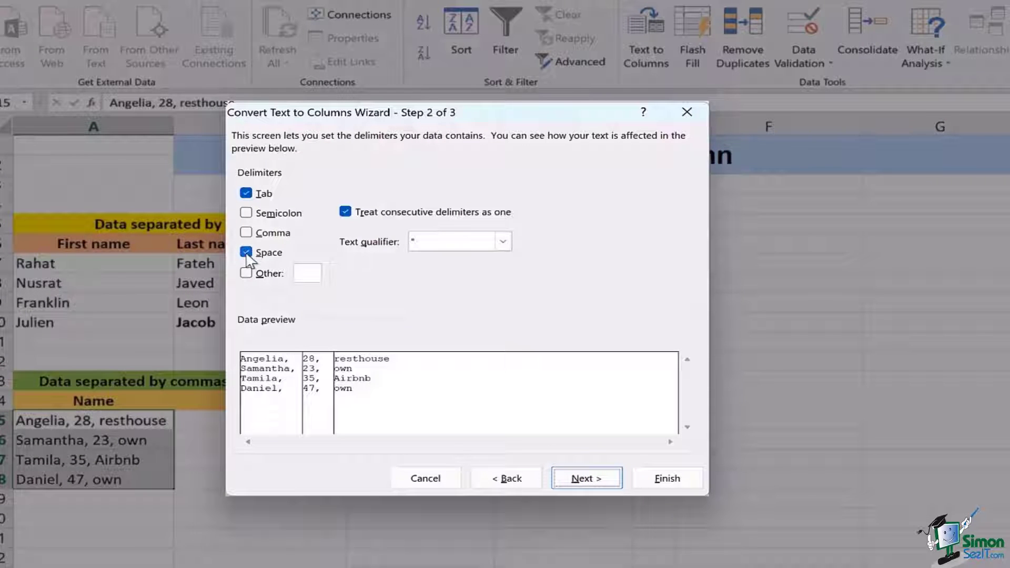
{"action": "left_click", "coordinate": [245, 251]}
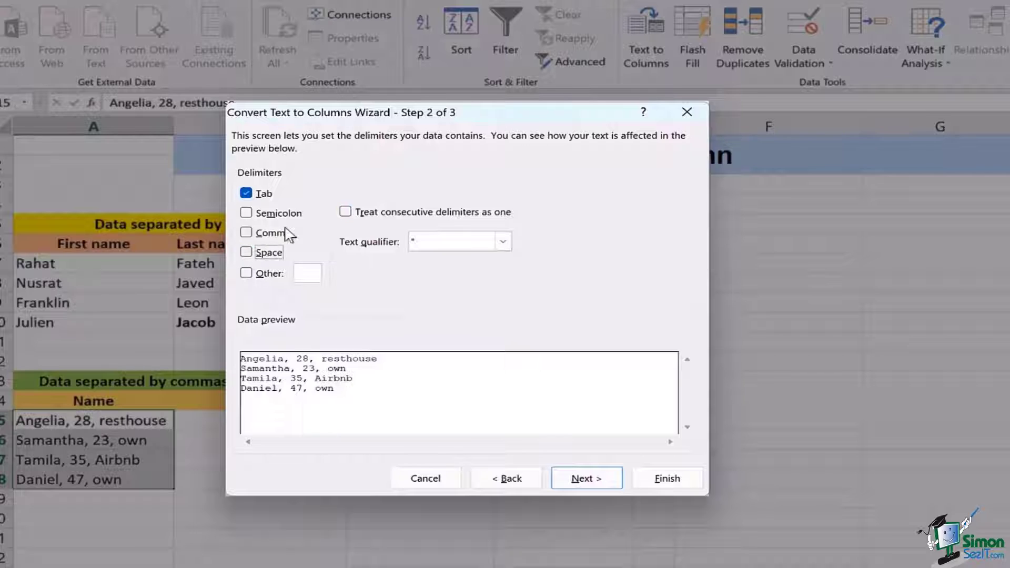
{"action": "left_click", "coordinate": [246, 213]}
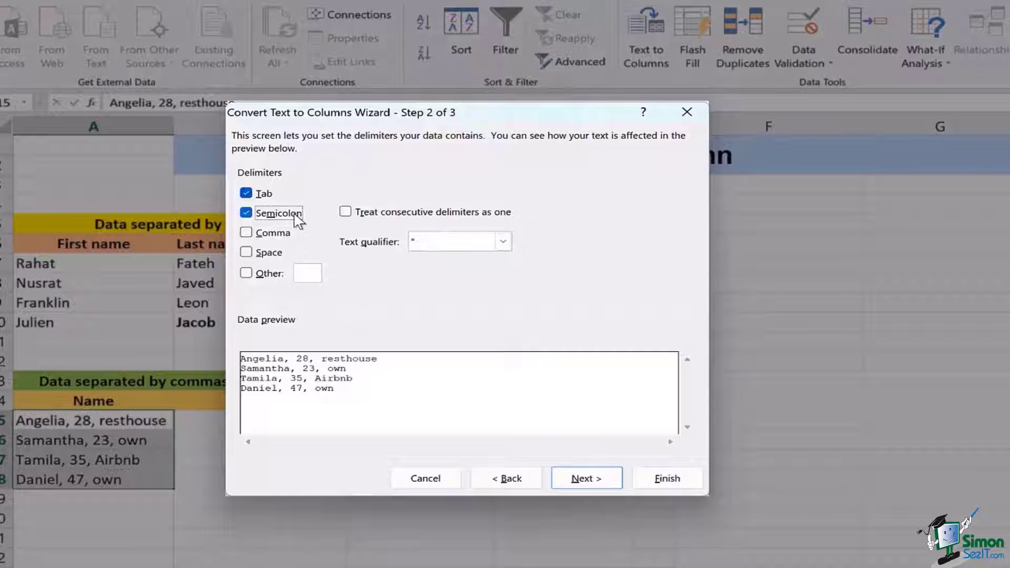
{"action": "left_click", "coordinate": [245, 212]}
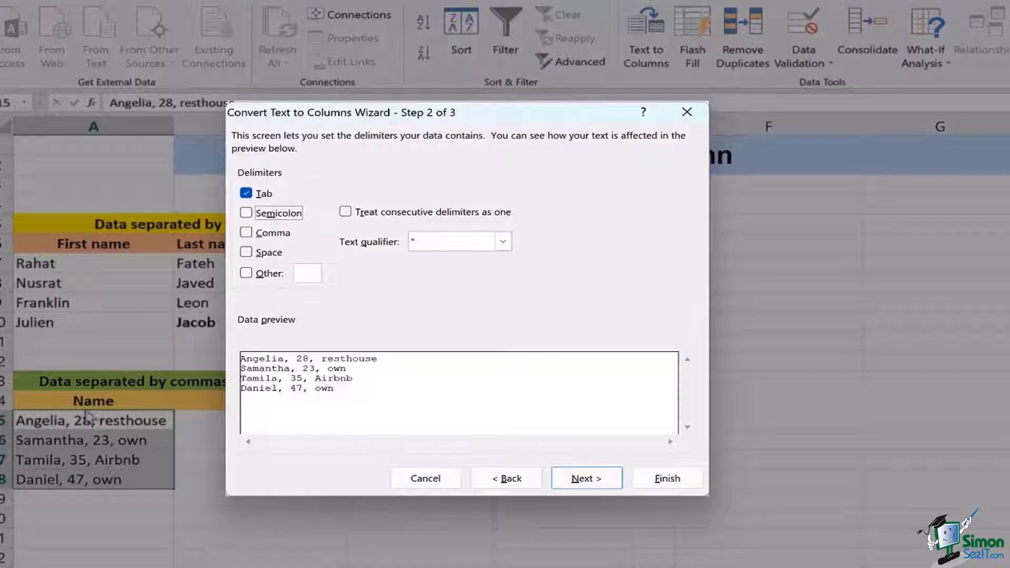
{"action": "left_click", "coordinate": [246, 232]}
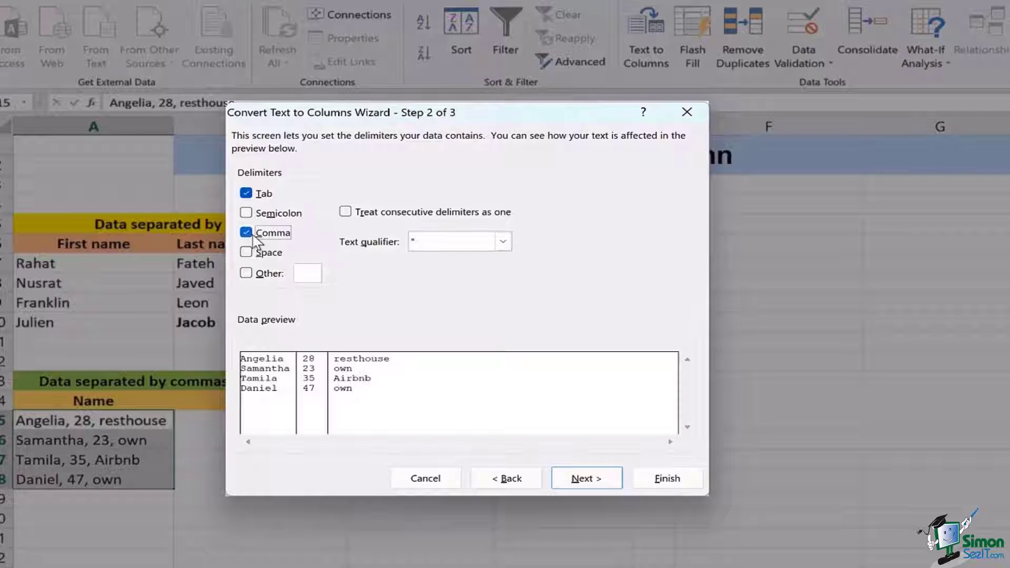
{"action": "left_click", "coordinate": [245, 231]}
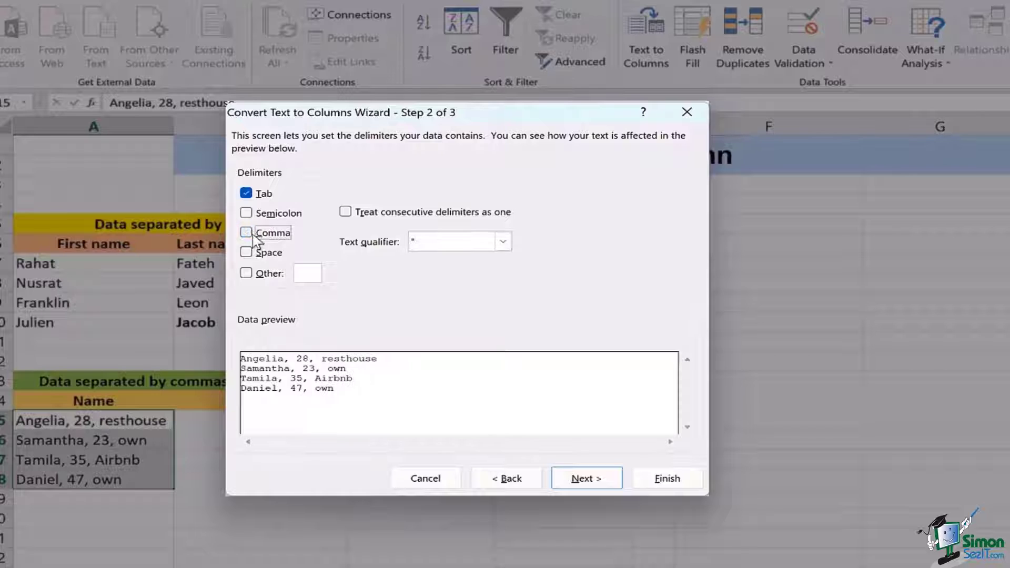
{"action": "left_click", "coordinate": [246, 213]}
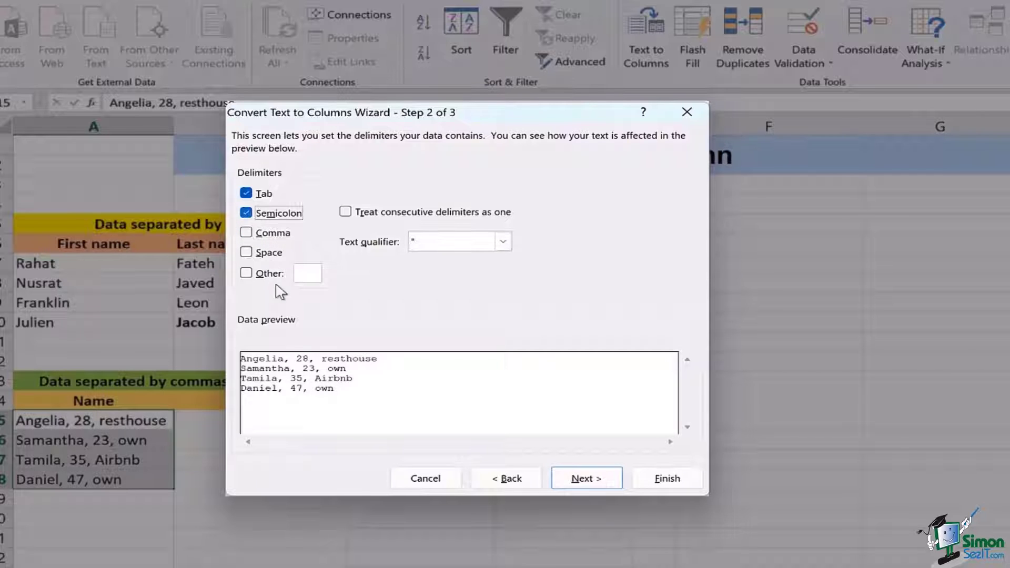
{"action": "mouse_move", "coordinate": [349, 378]}
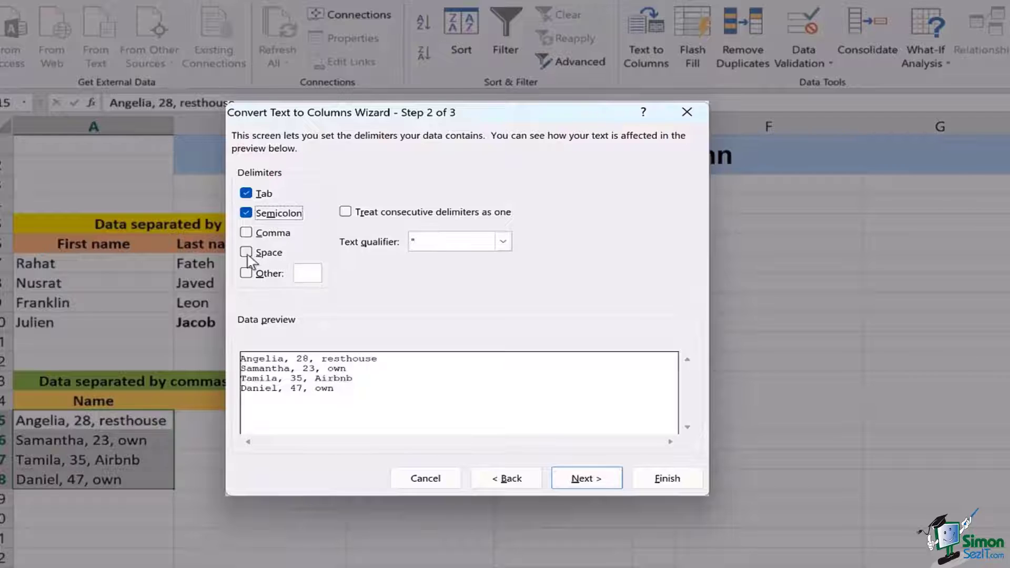
{"action": "left_click", "coordinate": [246, 251]}
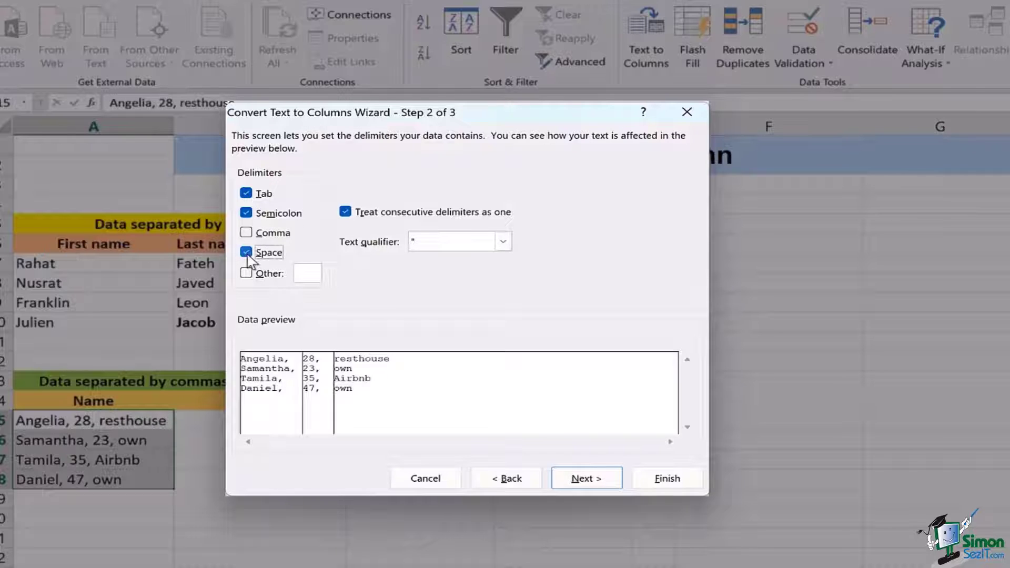
{"action": "mouse_move", "coordinate": [364, 377]}
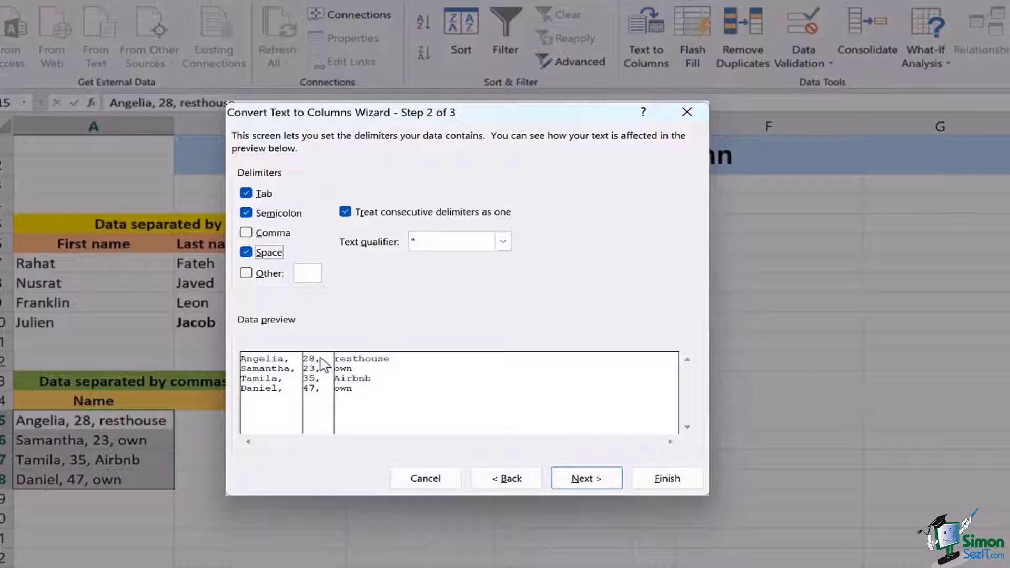
{"action": "mouse_move", "coordinate": [321, 409]}
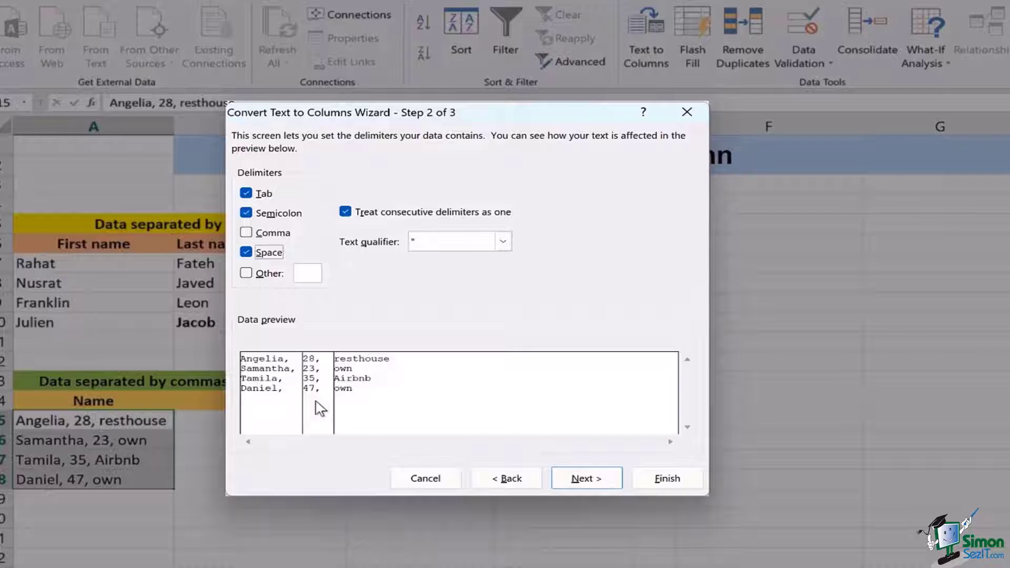
{"action": "mouse_move", "coordinate": [248, 264]}
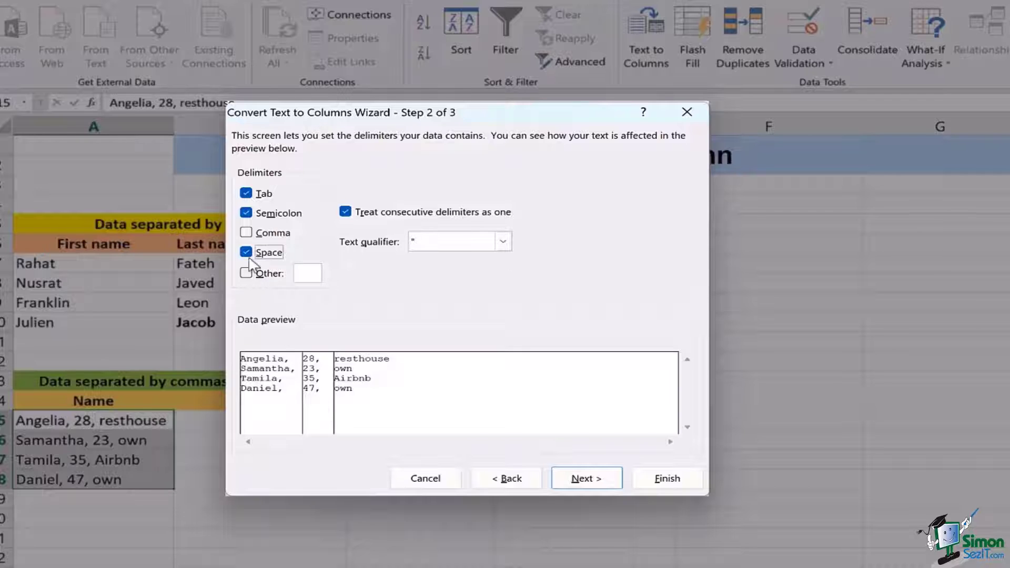
- Switch the delimiter to Comma only, previewing clean Name, Age and Stay columns
{"action": "left_click", "coordinate": [245, 252]}
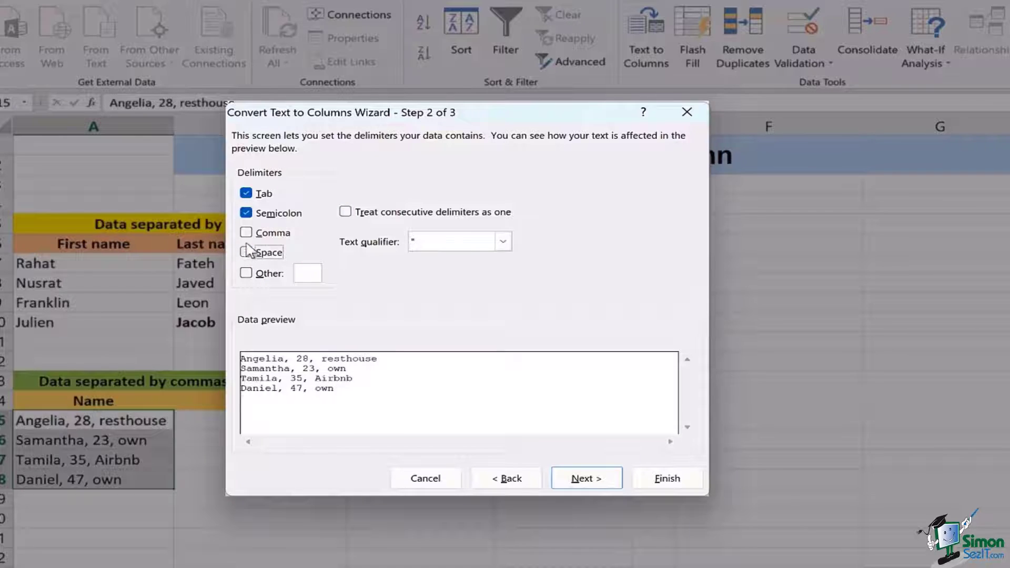
{"action": "left_click", "coordinate": [246, 212]}
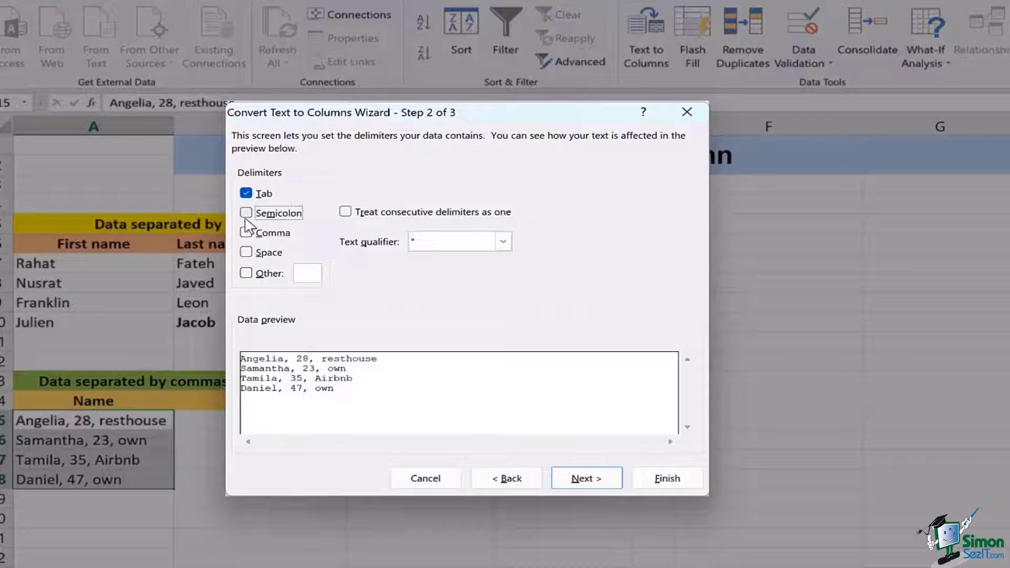
{"action": "left_click", "coordinate": [246, 233]}
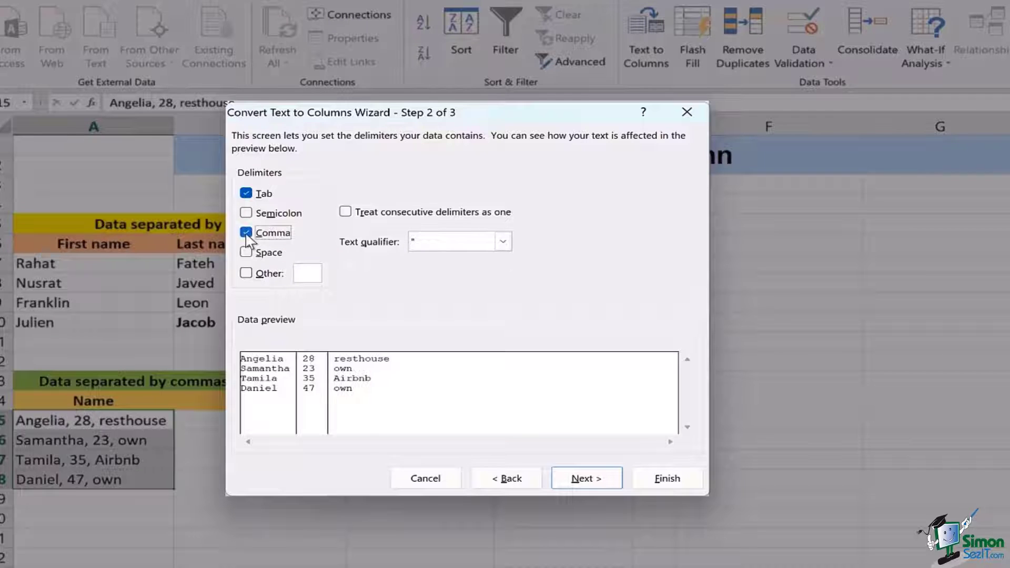
{"action": "mouse_move", "coordinate": [321, 386]}
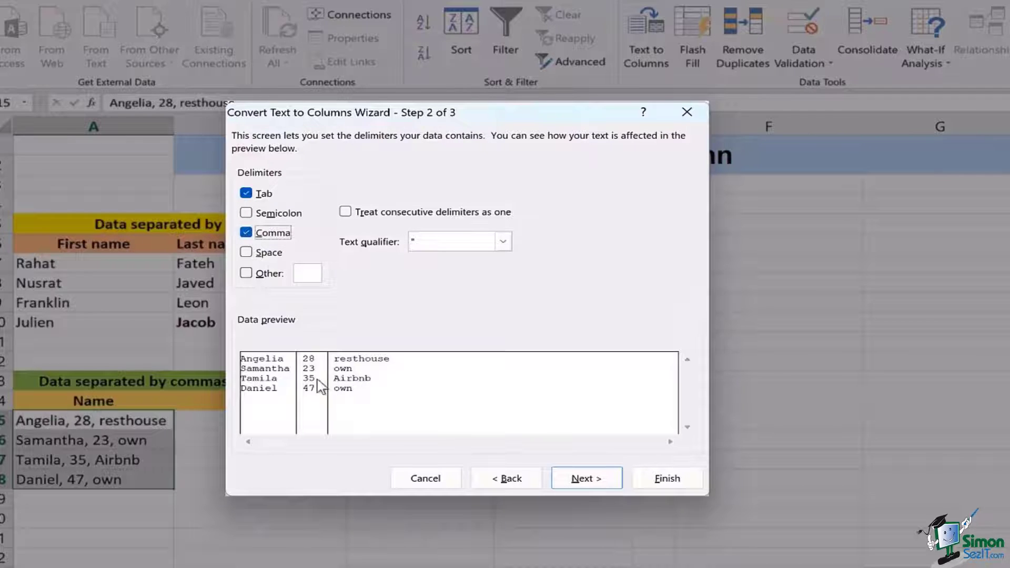
{"action": "mouse_move", "coordinate": [258, 361]}
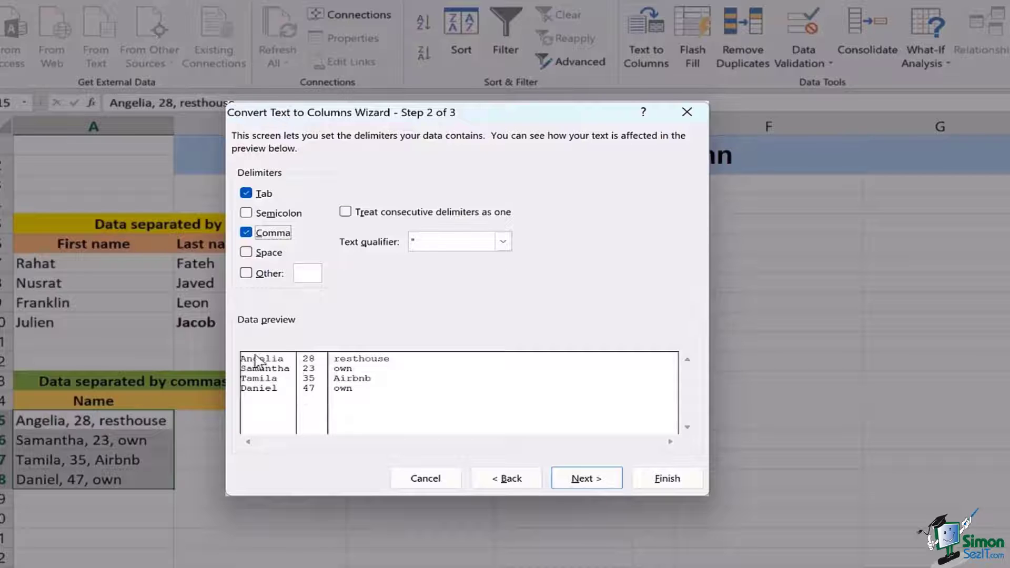
{"action": "mouse_move", "coordinate": [330, 395]}
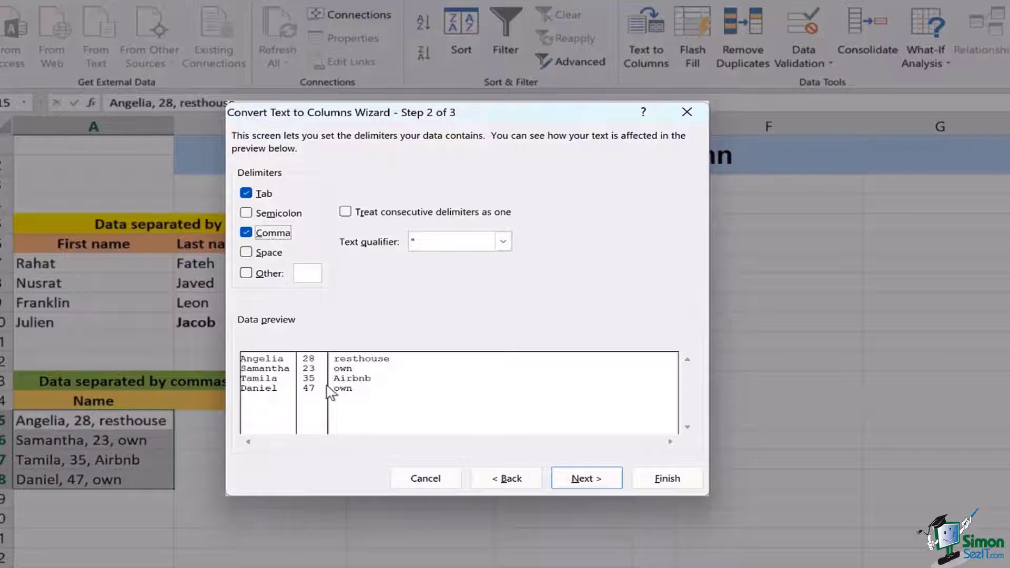
{"action": "mouse_move", "coordinate": [312, 377]}
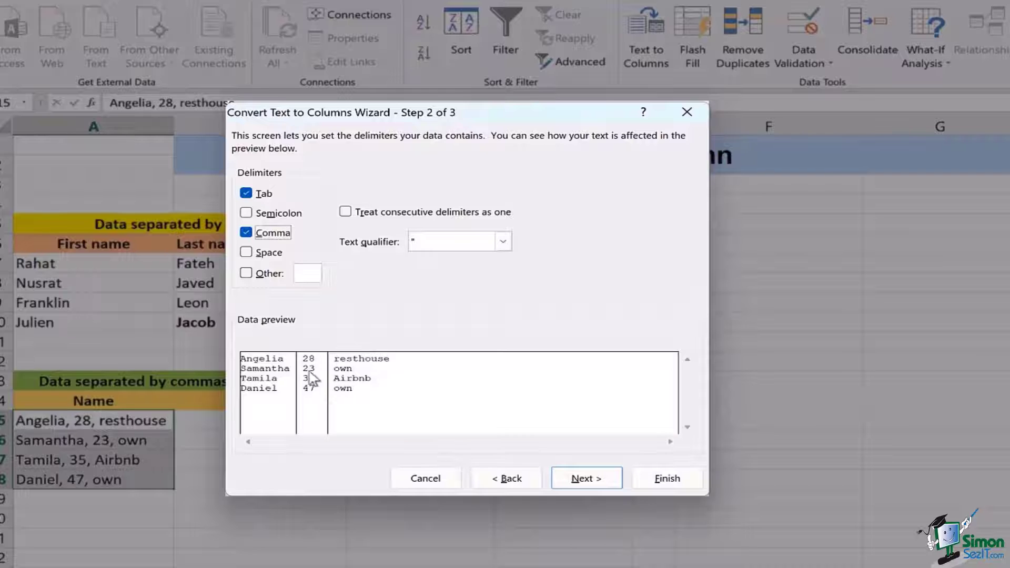
{"action": "mouse_move", "coordinate": [404, 409]}
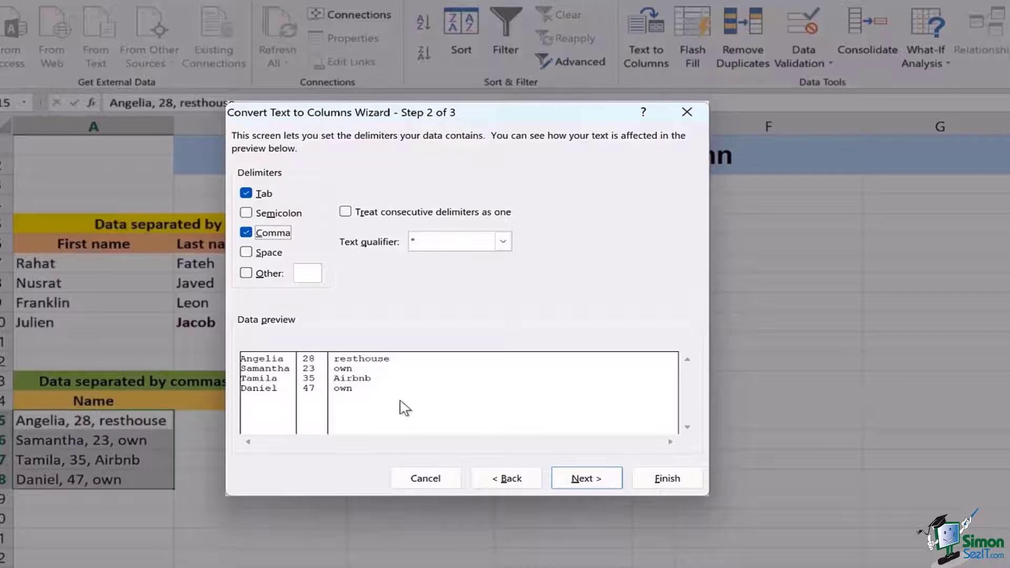
- Finish the wizard so names, ages and stays fill A15:C18
{"action": "left_click", "coordinate": [585, 477]}
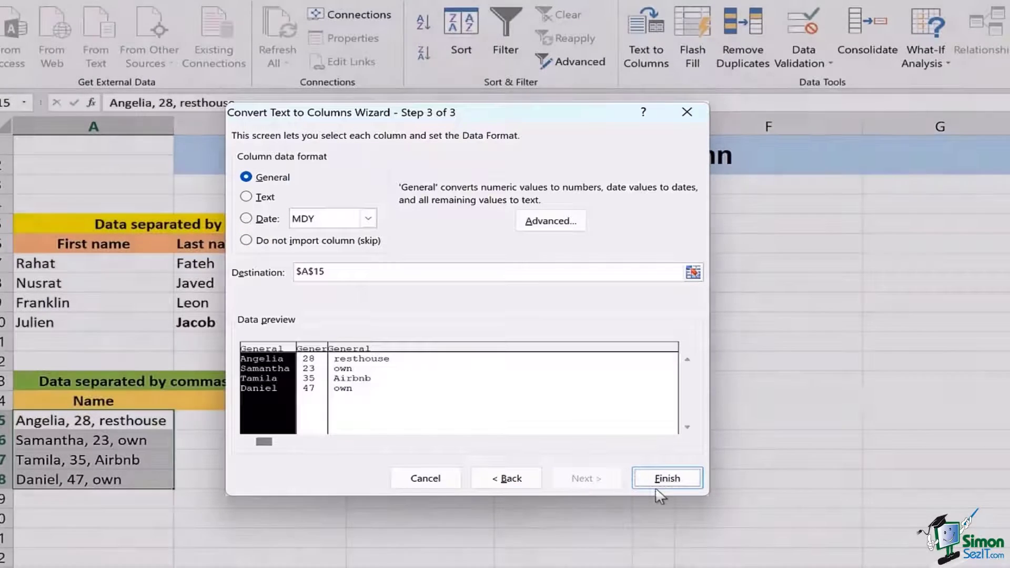
{"action": "left_click", "coordinate": [667, 478]}
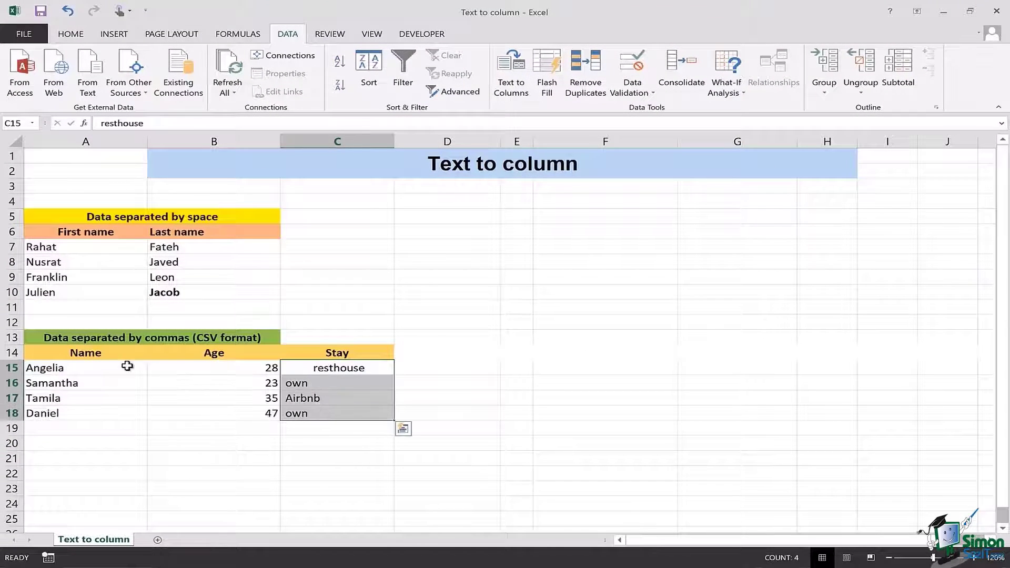
{"action": "mouse_move", "coordinate": [298, 407]}
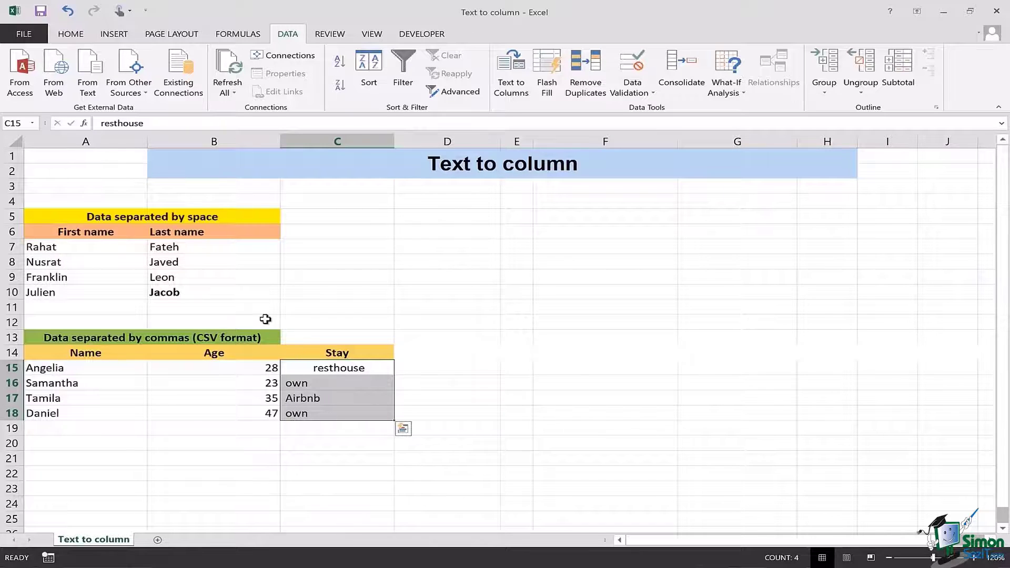
- Right-align the Stay values in C15:C18 from the Home ribbon
{"action": "left_click", "coordinate": [70, 33]}
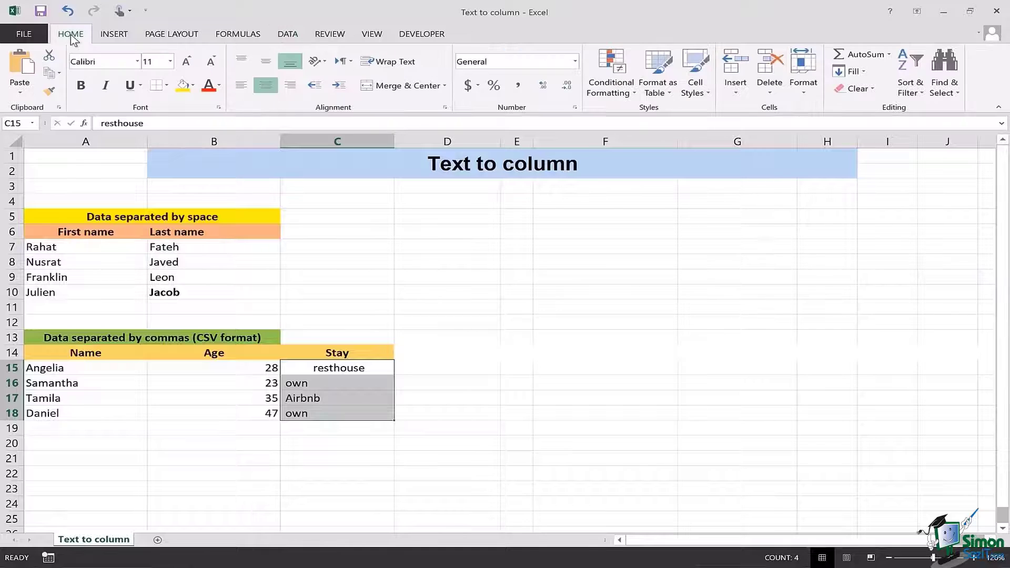
{"action": "mouse_move", "coordinate": [329, 280]}
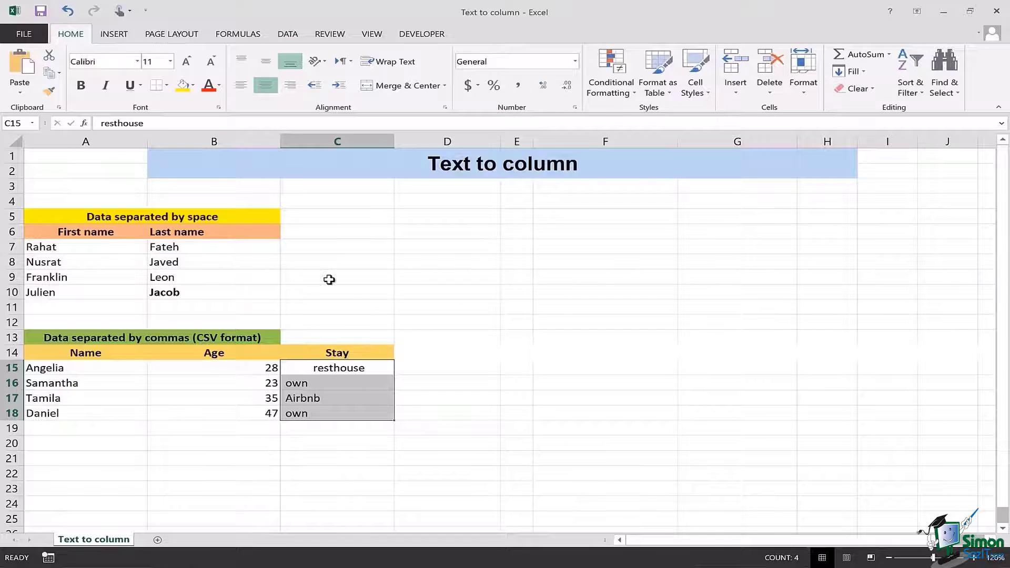
{"action": "mouse_move", "coordinate": [291, 85]}
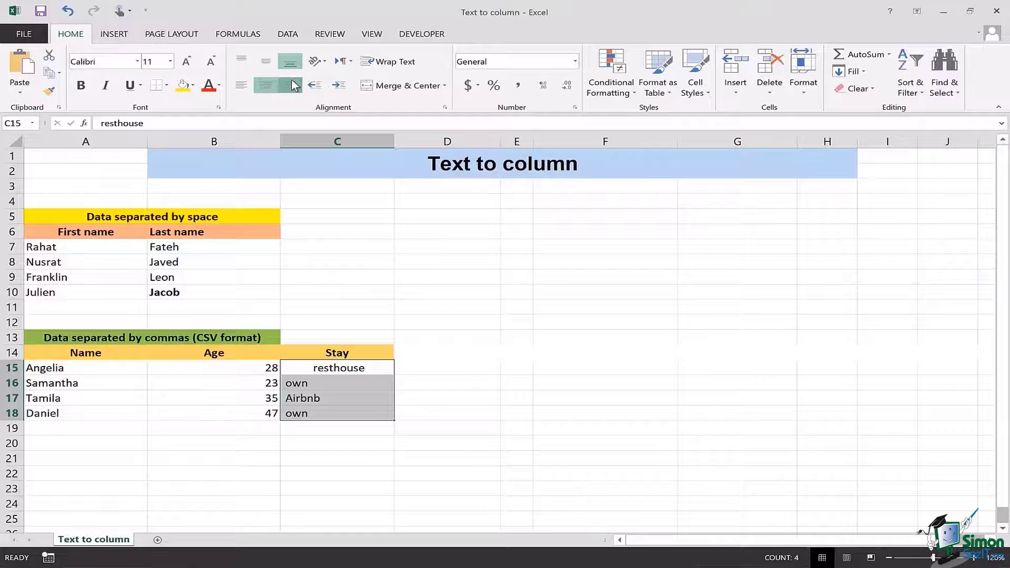
{"action": "left_click", "coordinate": [447, 367]}
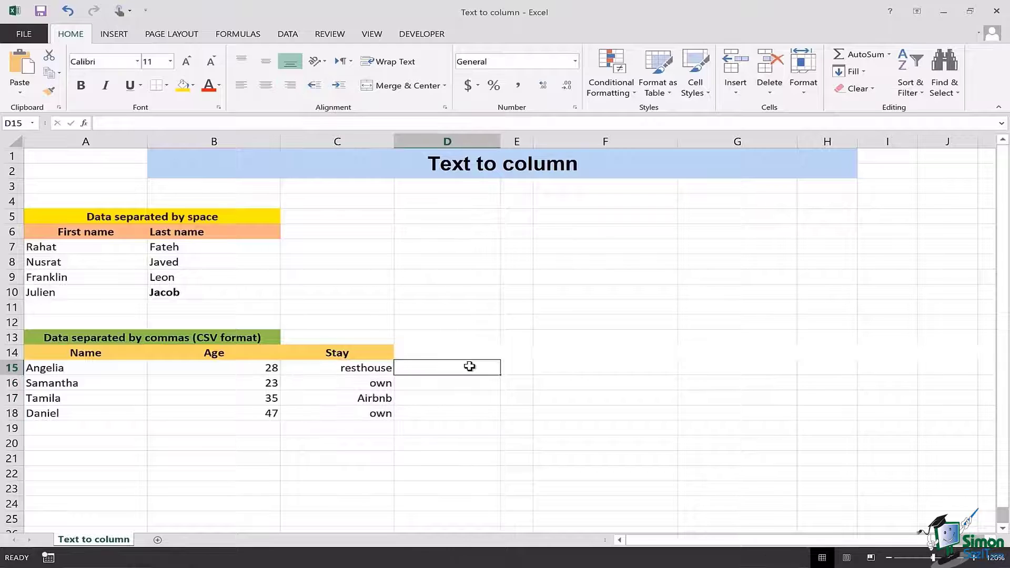